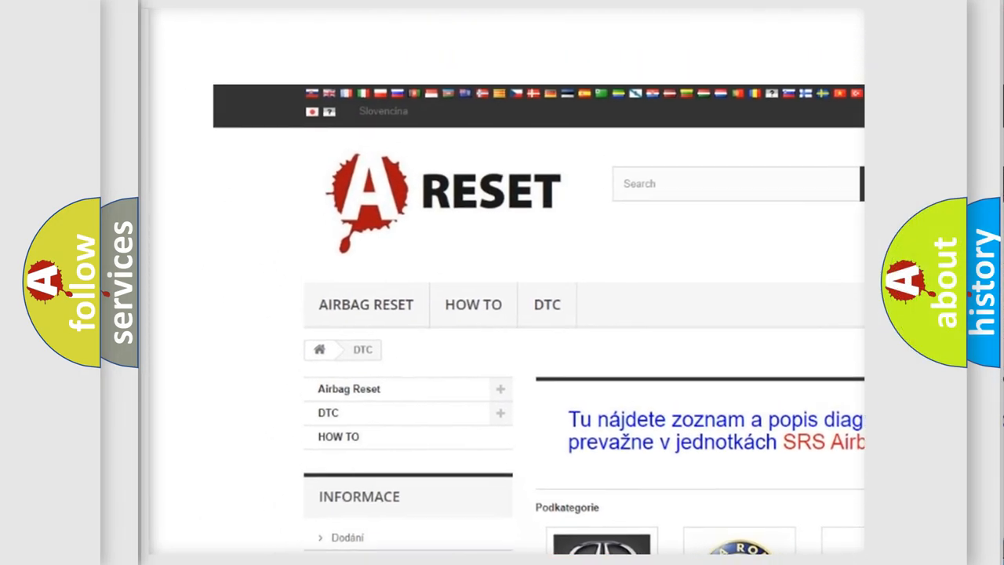
- Open the Alfa Romeo DTC category and scroll its code list down to the C and P codes
scroll(down, 3)
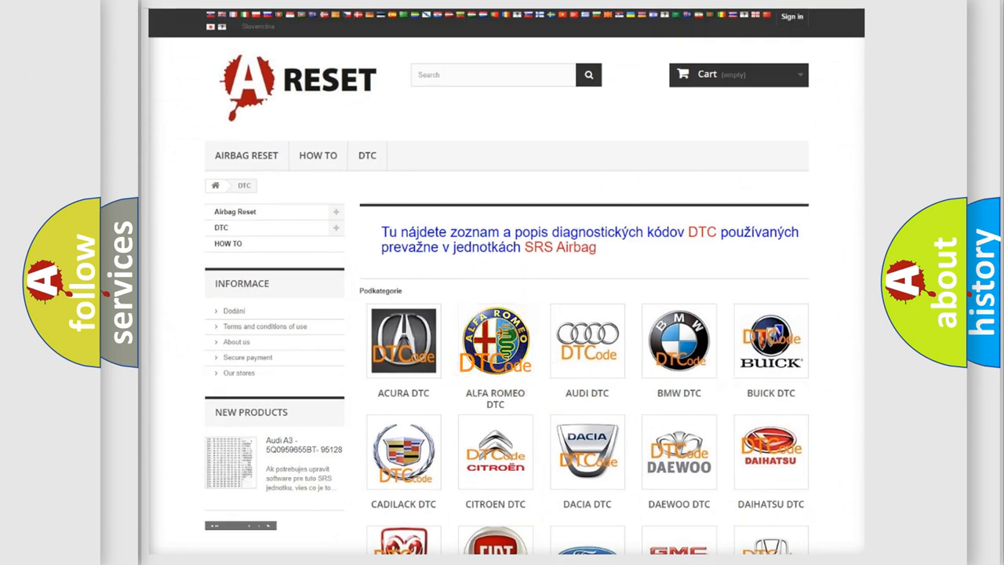
click(495, 341)
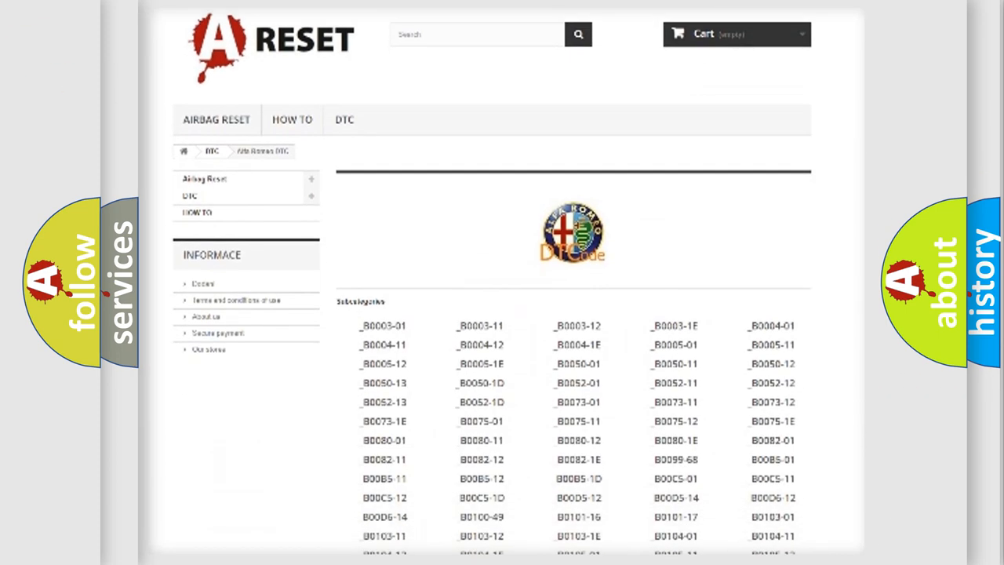
scroll(down, 3)
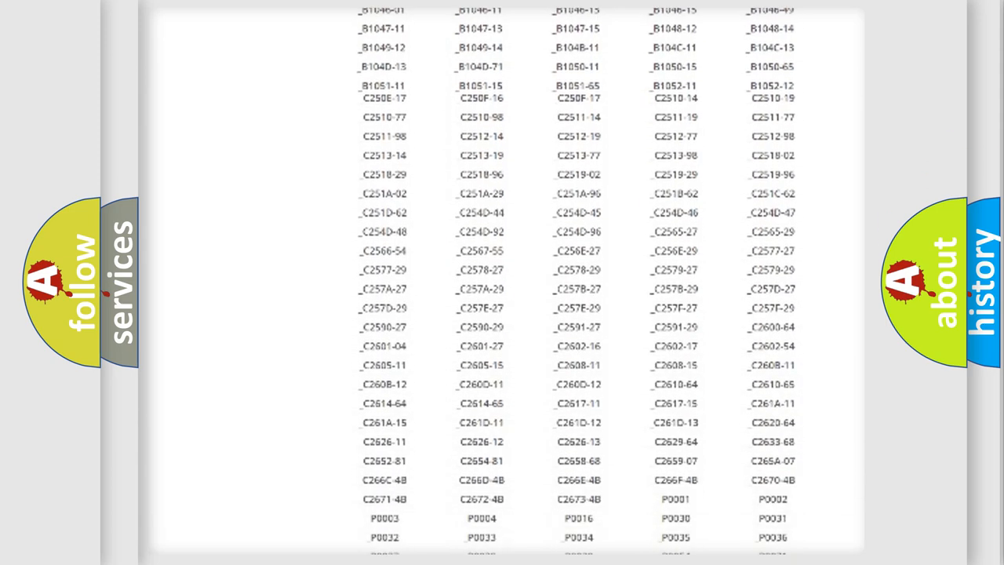